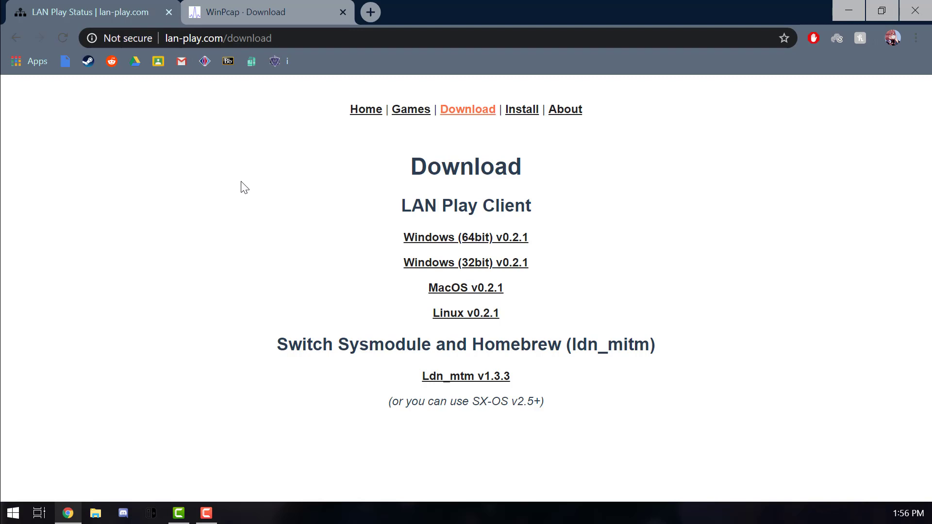
Review the LAN Play Client and ldn_mitm sections on the download page
double_click(465, 205)
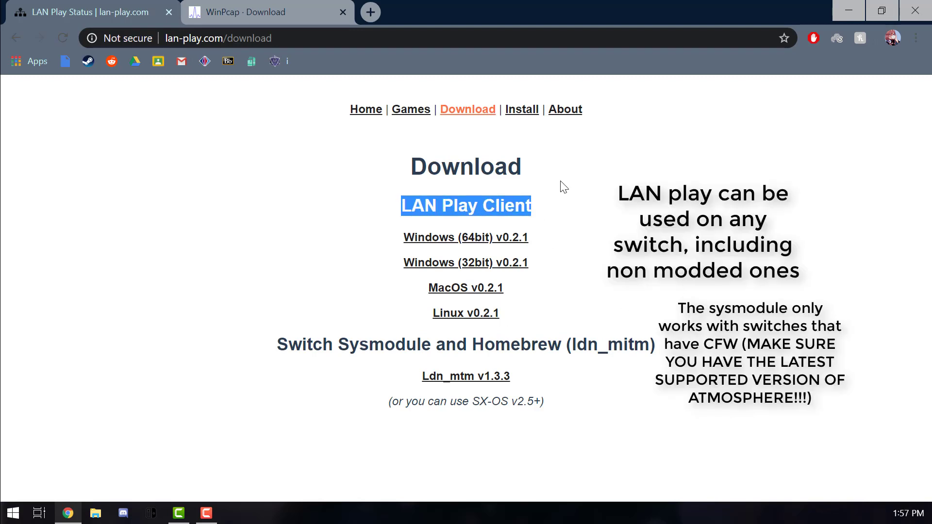
left_click(192, 358)
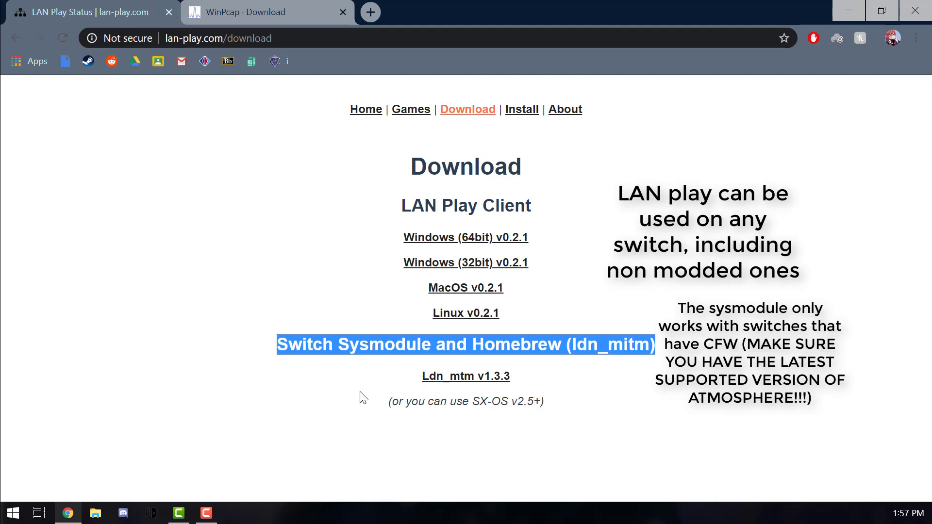
mouse_move(439, 366)
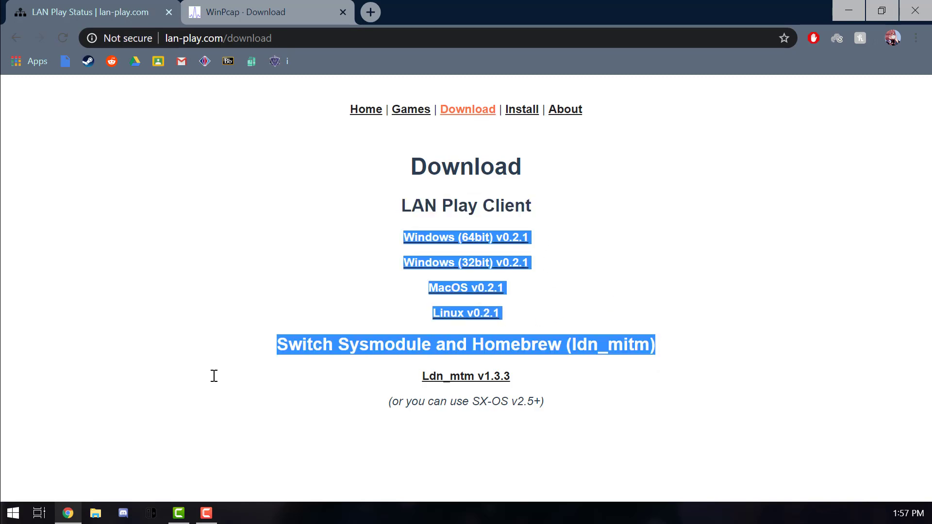
left_click(736, 343)
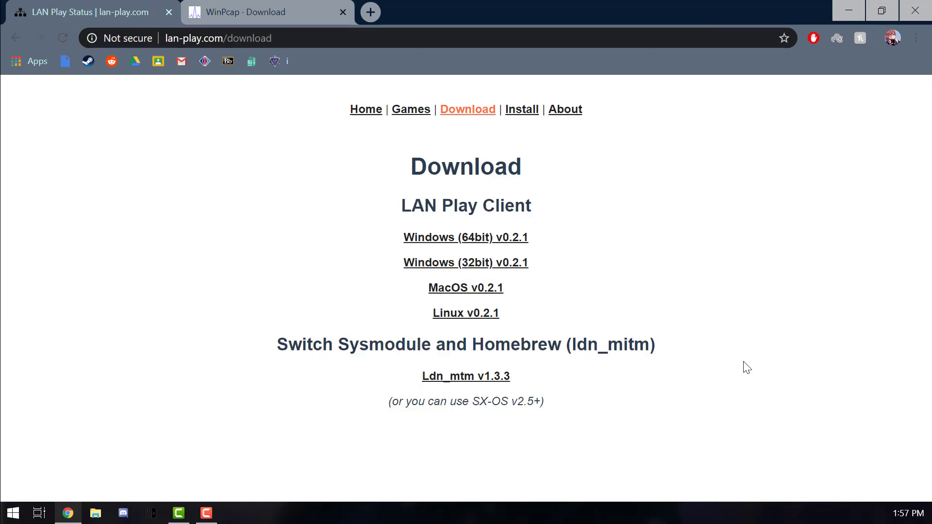
triple_click(465, 345)
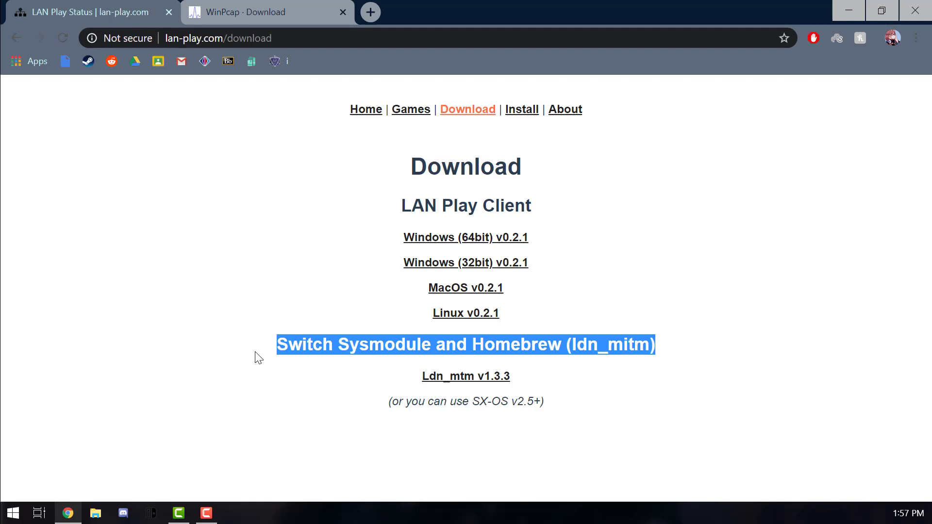
mouse_move(530, 333)
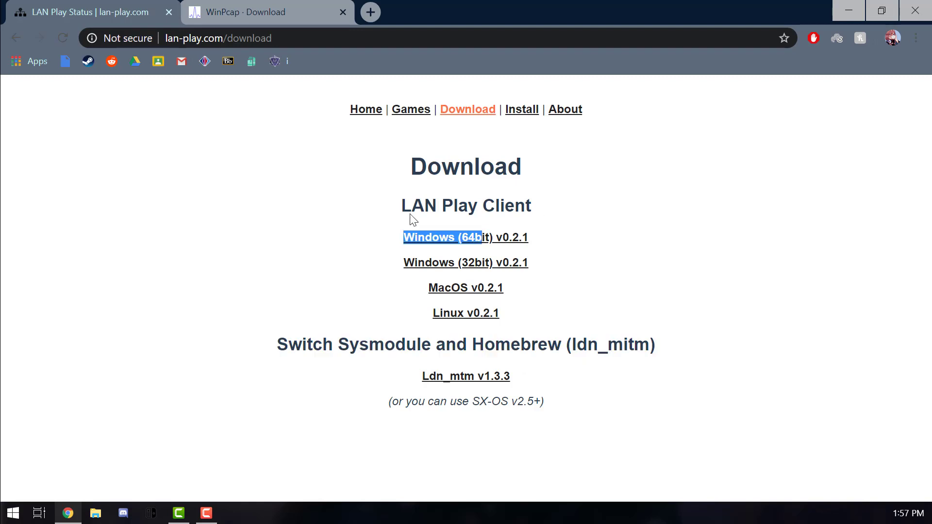
double_click(465, 206)
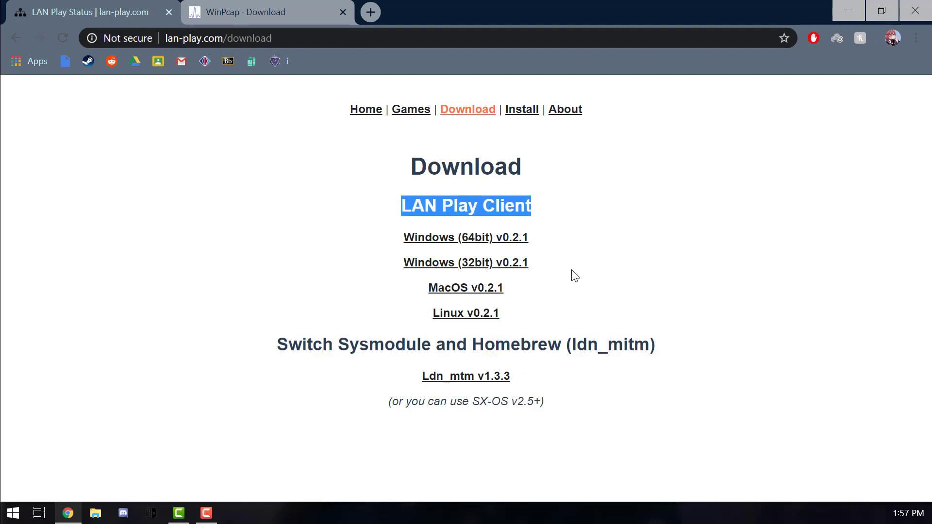
mouse_move(457, 237)
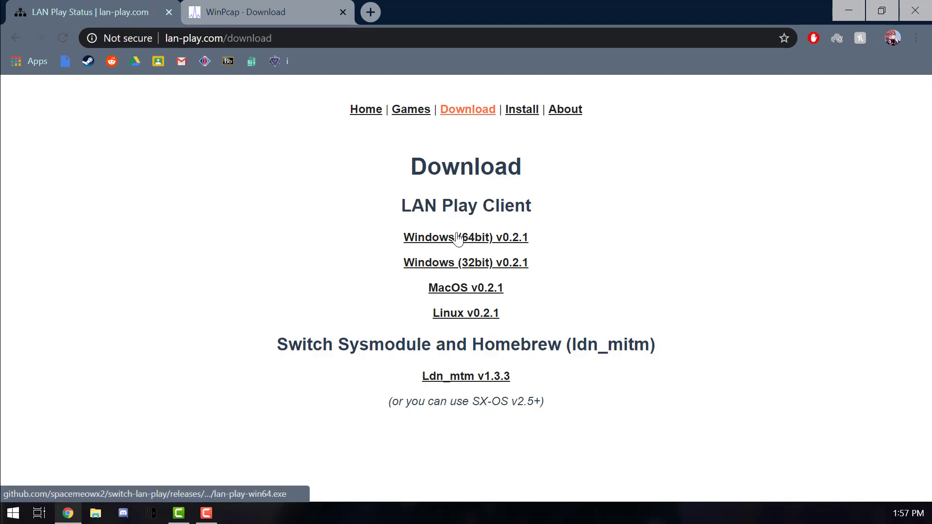
Download the Windows (64bit) v0.2.1 client and ldn_mitm v1.3.3, then go to the Install page
left_click(465, 237)
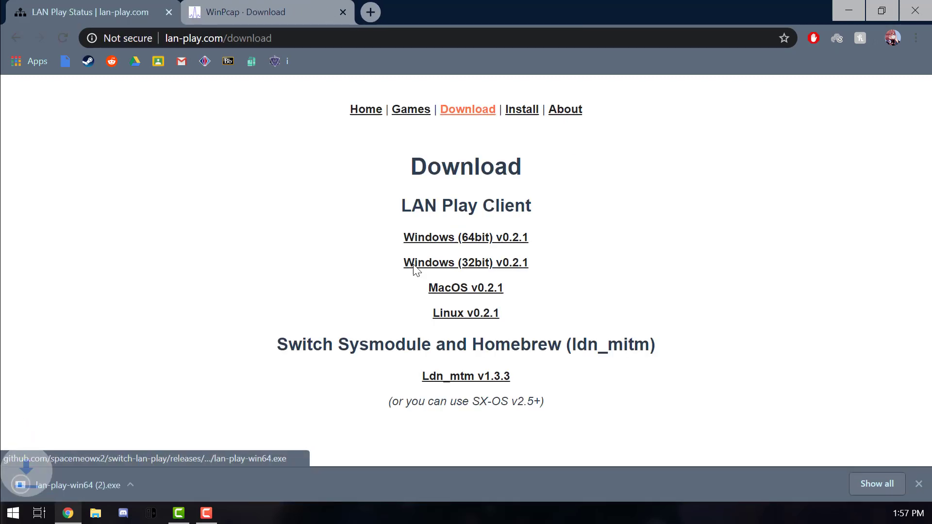
left_click(465, 376)
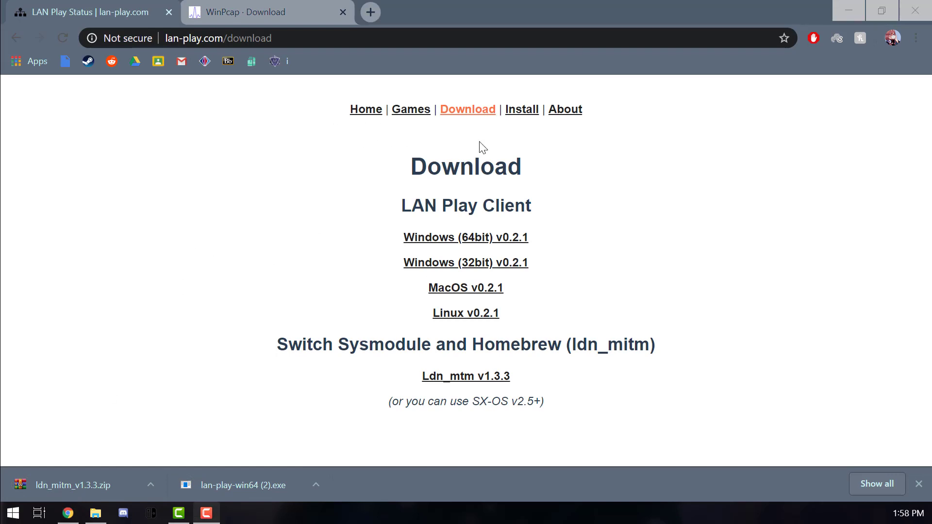
mouse_move(521, 108)
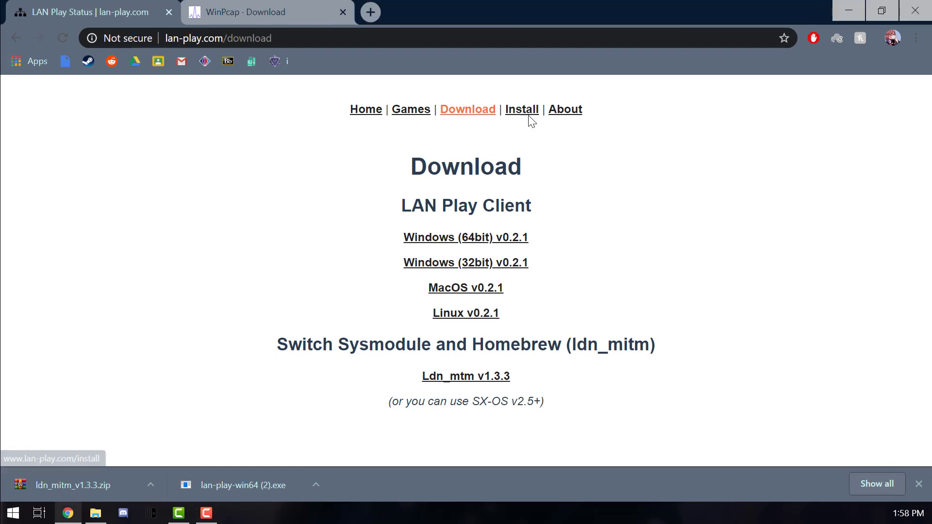
left_click(521, 109)
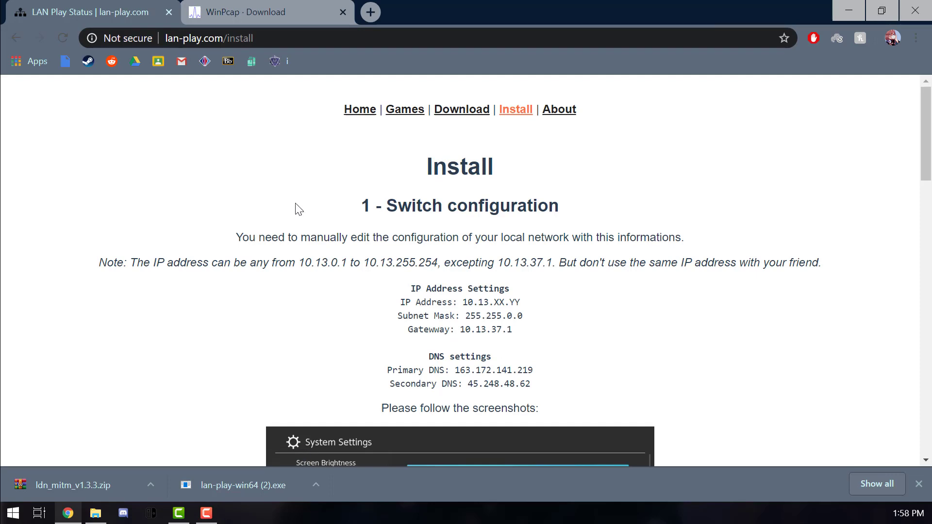
mouse_move(214, 218)
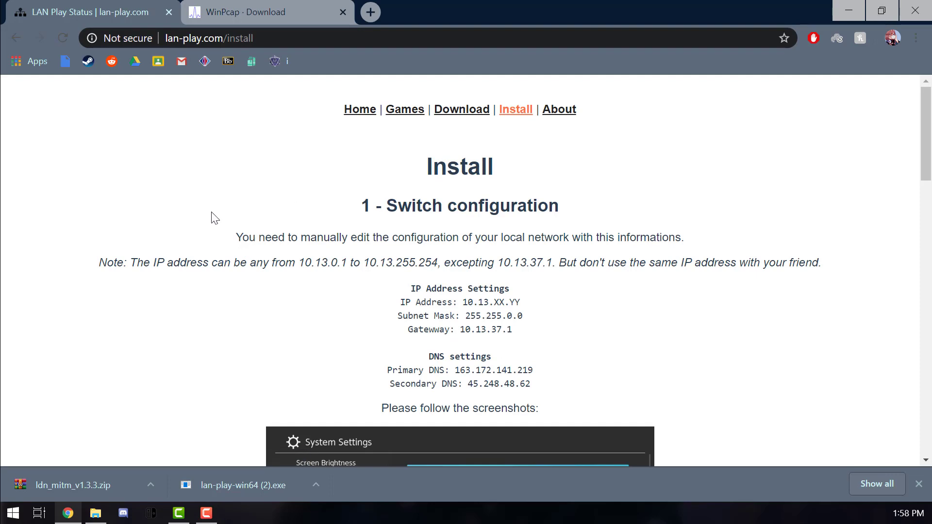
mouse_move(137, 306)
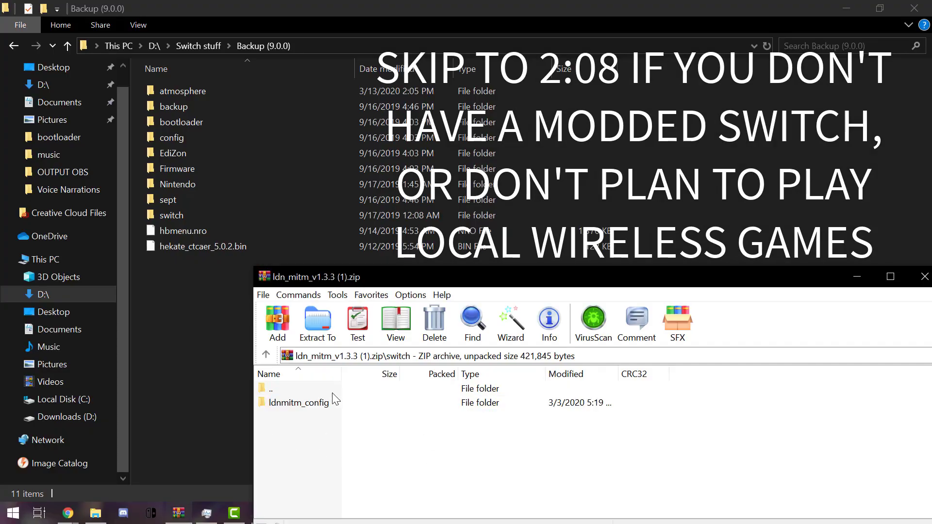
Return to the ldn_mitm archive root listing the atmosphere and switch folders
left_click(266, 355)
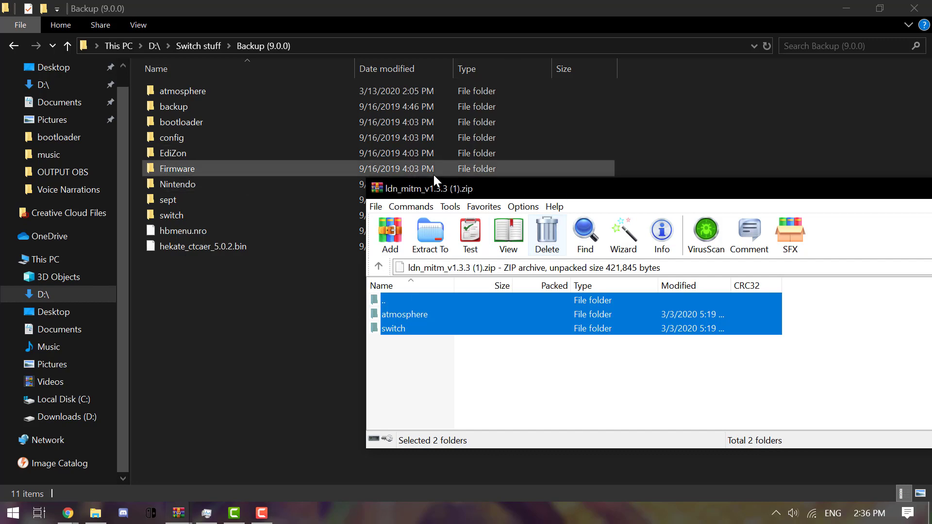
mouse_move(724, 356)
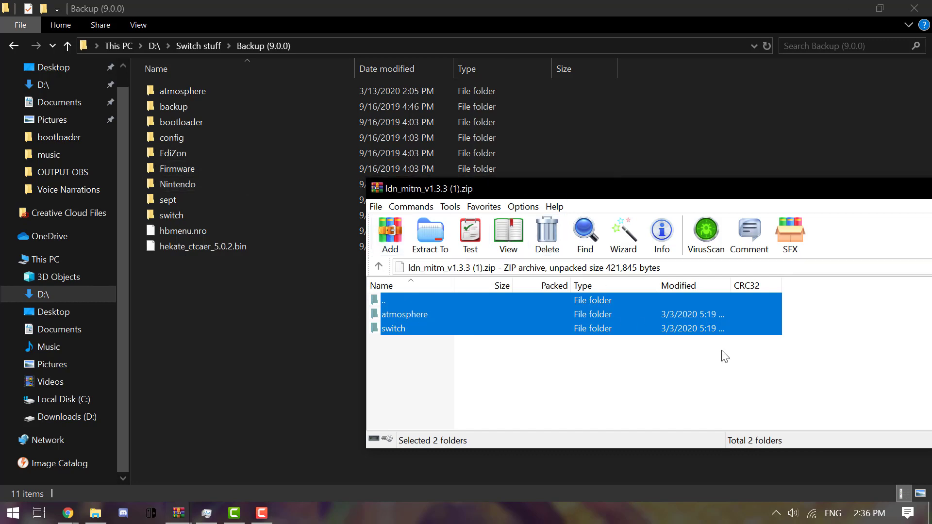
mouse_move(793, 319)
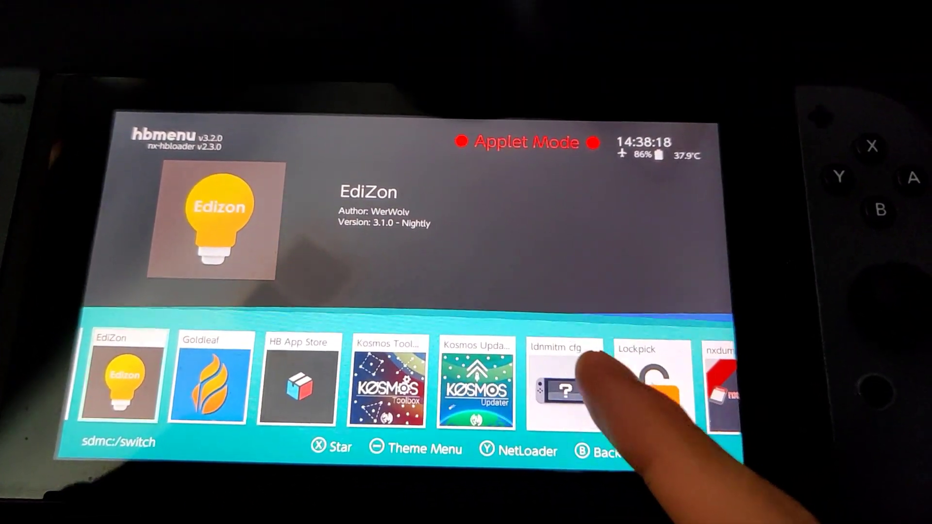
Launch the ldnmitm cfg homebrew app from hbmenu
left_click(563, 384)
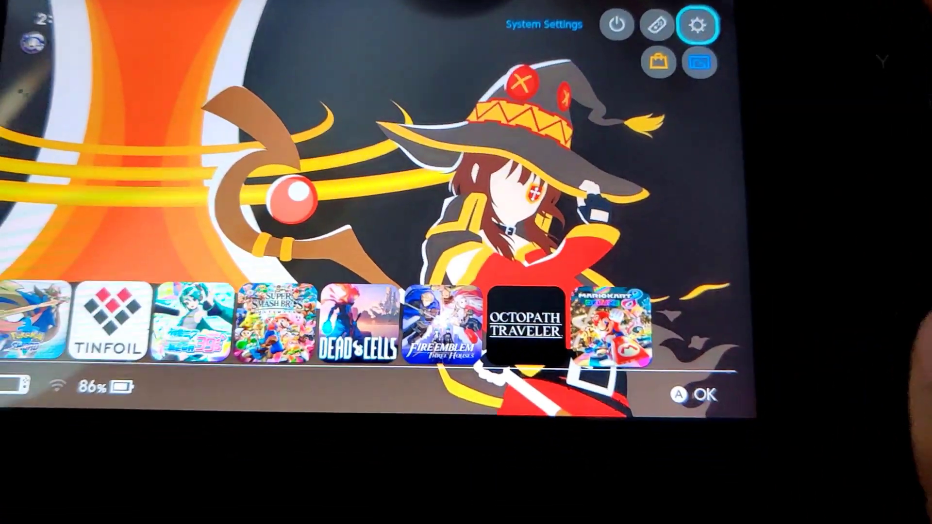
Open System Settings from the Switch home screen
left_click(698, 25)
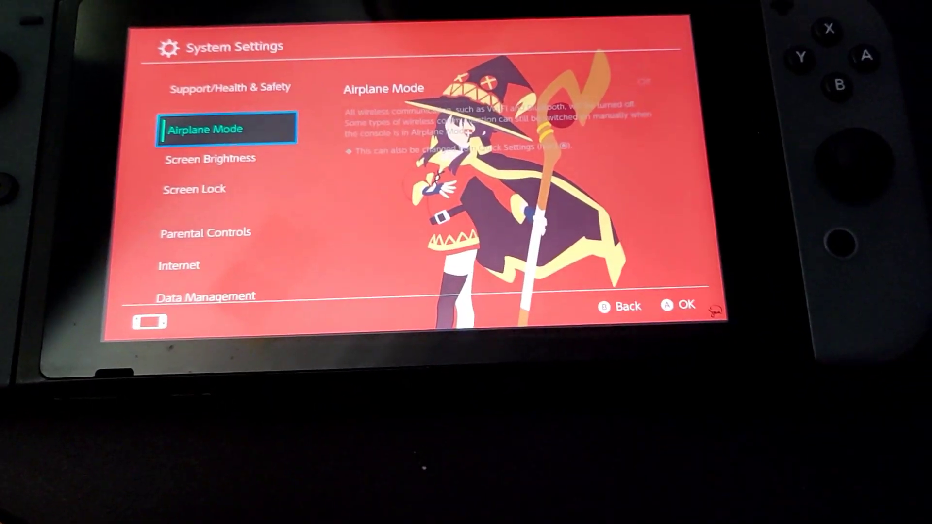